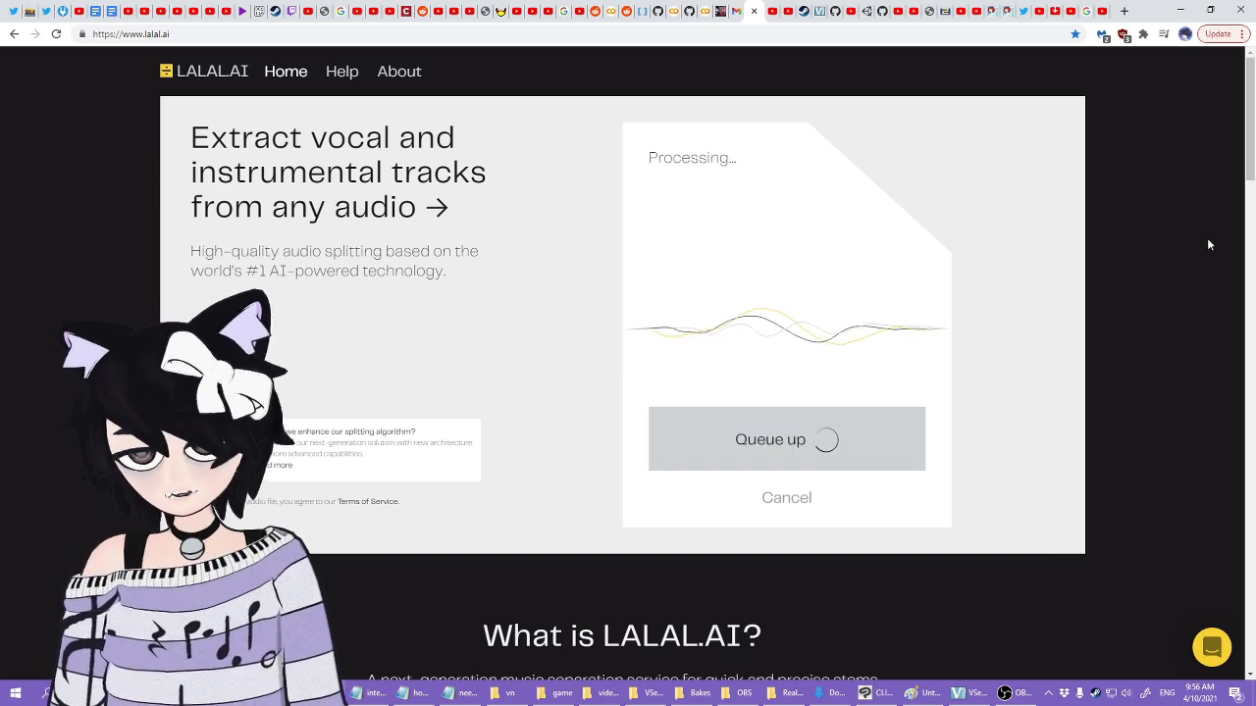
mouse_move(1181, 382)
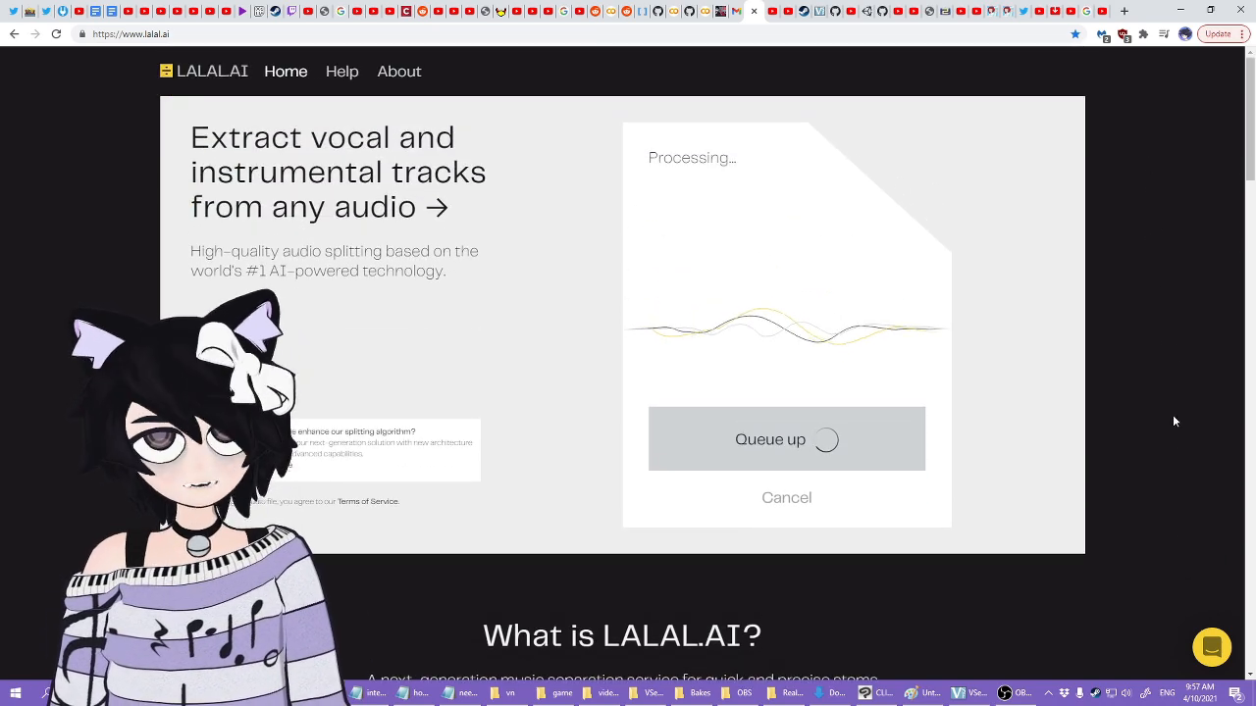
mouse_move(1143, 284)
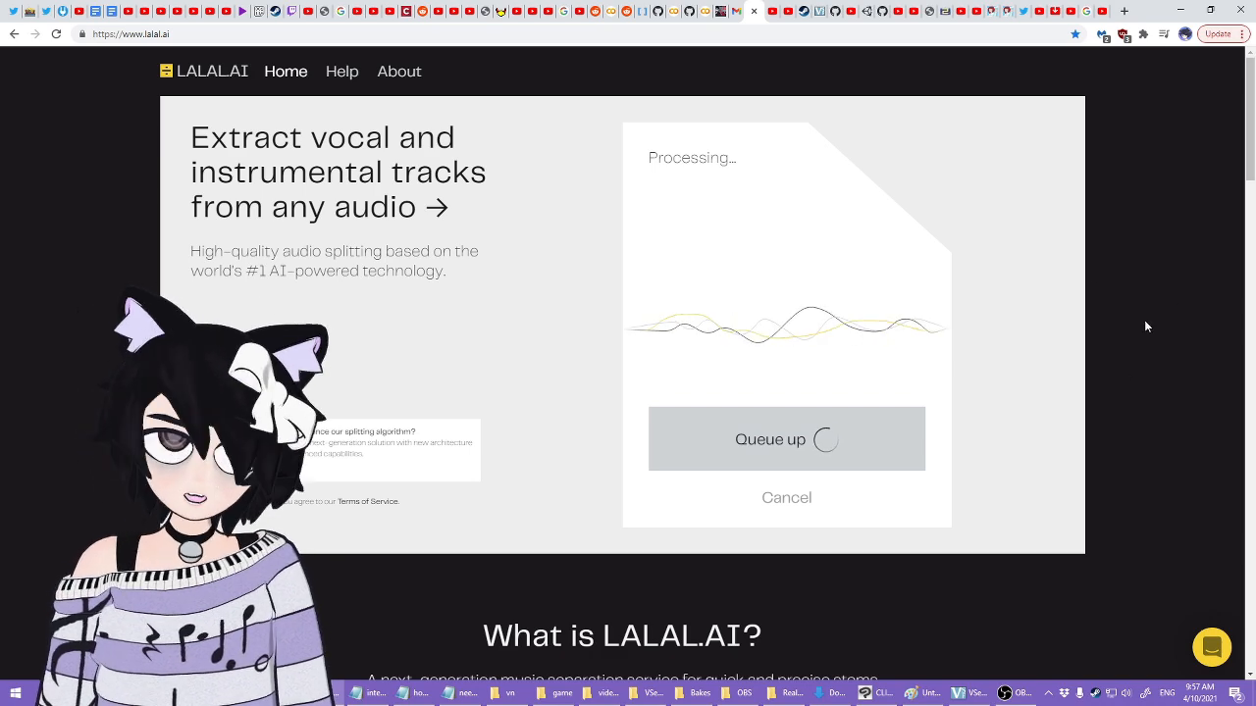
mouse_move(1004, 337)
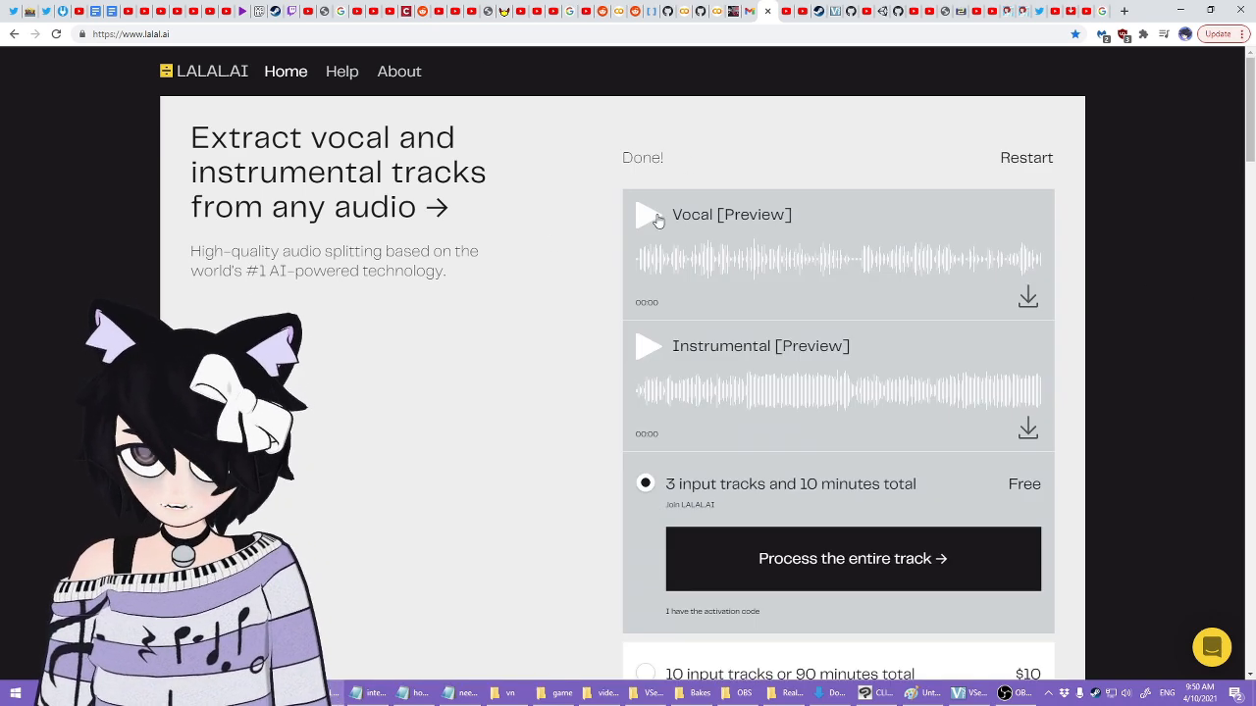
Play the vocal preview partway, then stop it by clicking the waveform
left_click(649, 214)
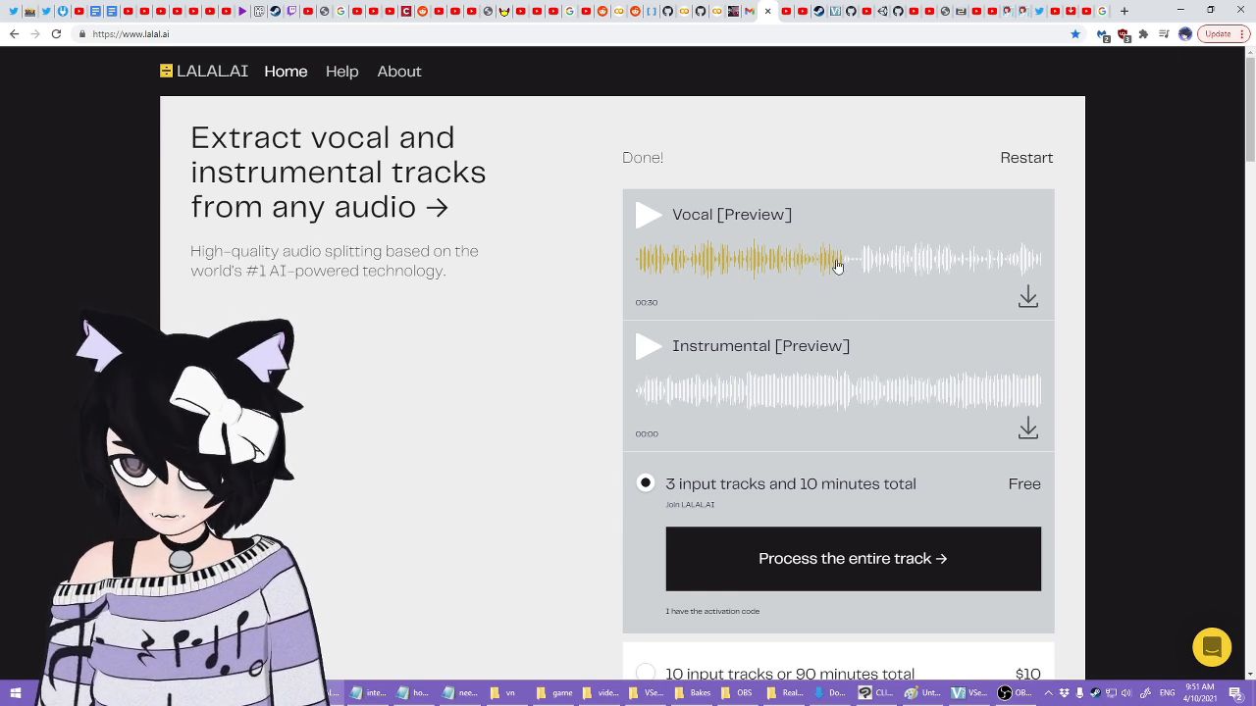
left_click(649, 347)
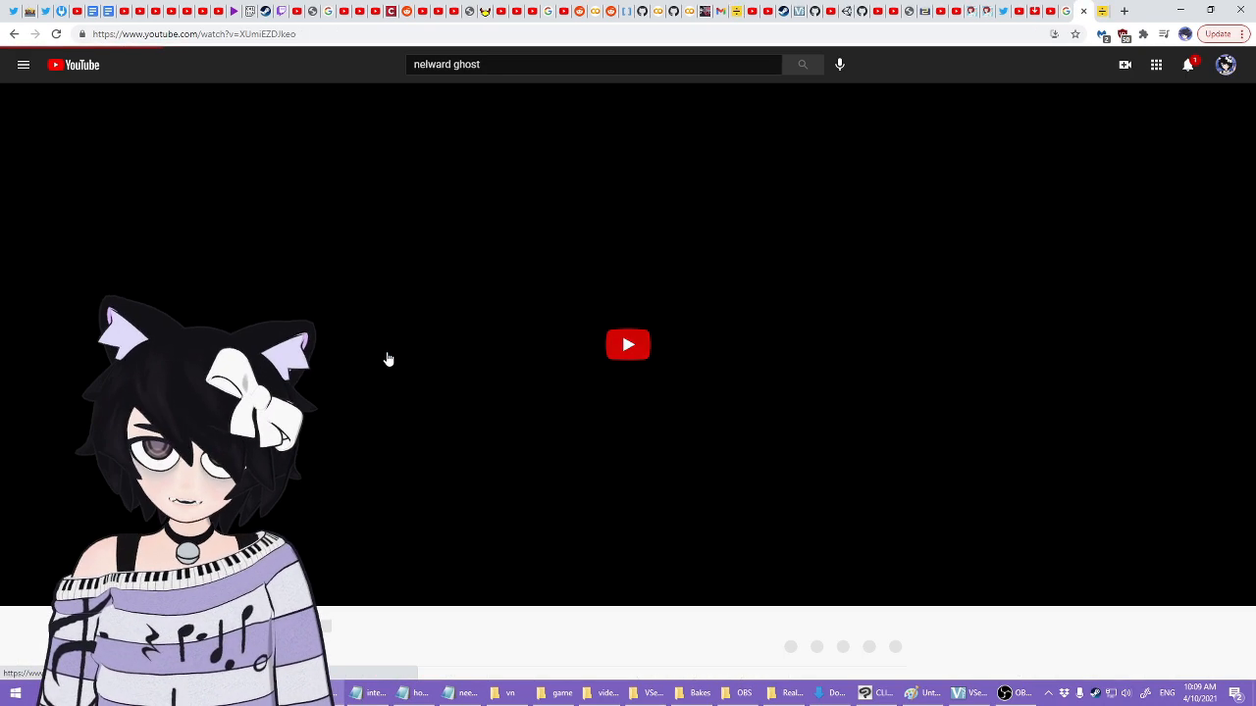
Start playing the nelward ghost song video on YouTube
left_click(628, 345)
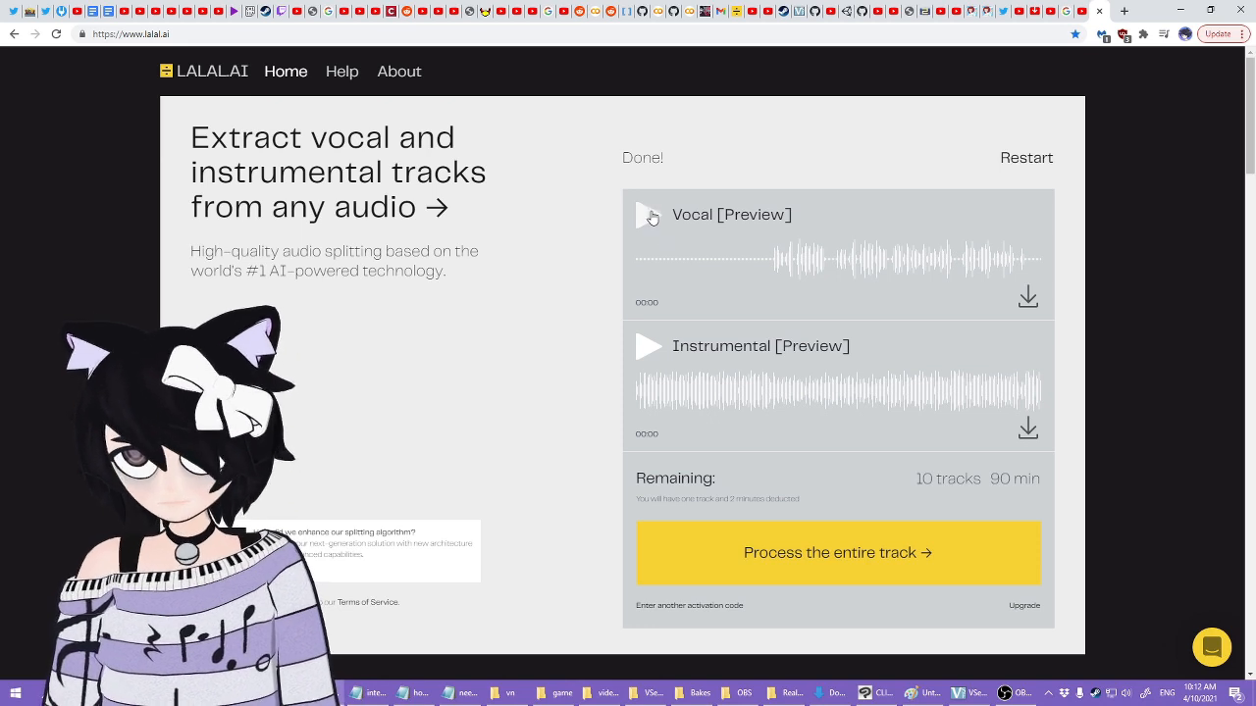
Play the new track's vocal preview, then play and stop the instrumental preview
left_click(649, 215)
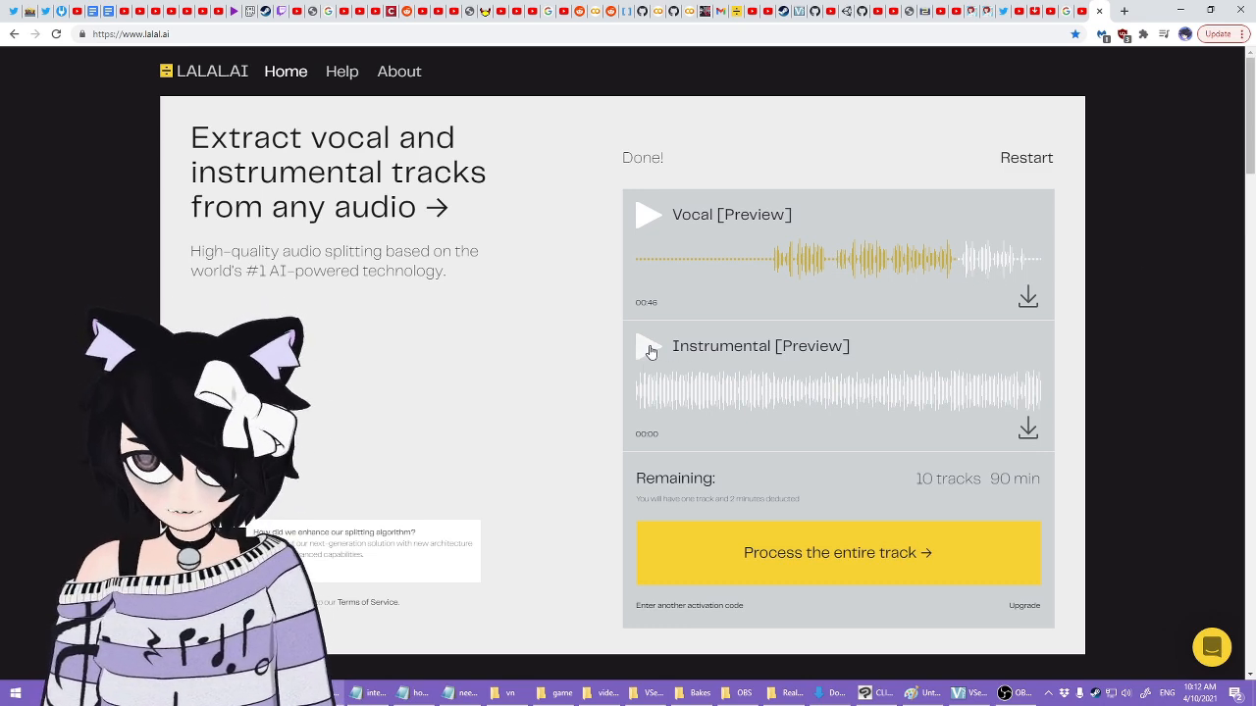
left_click(648, 347)
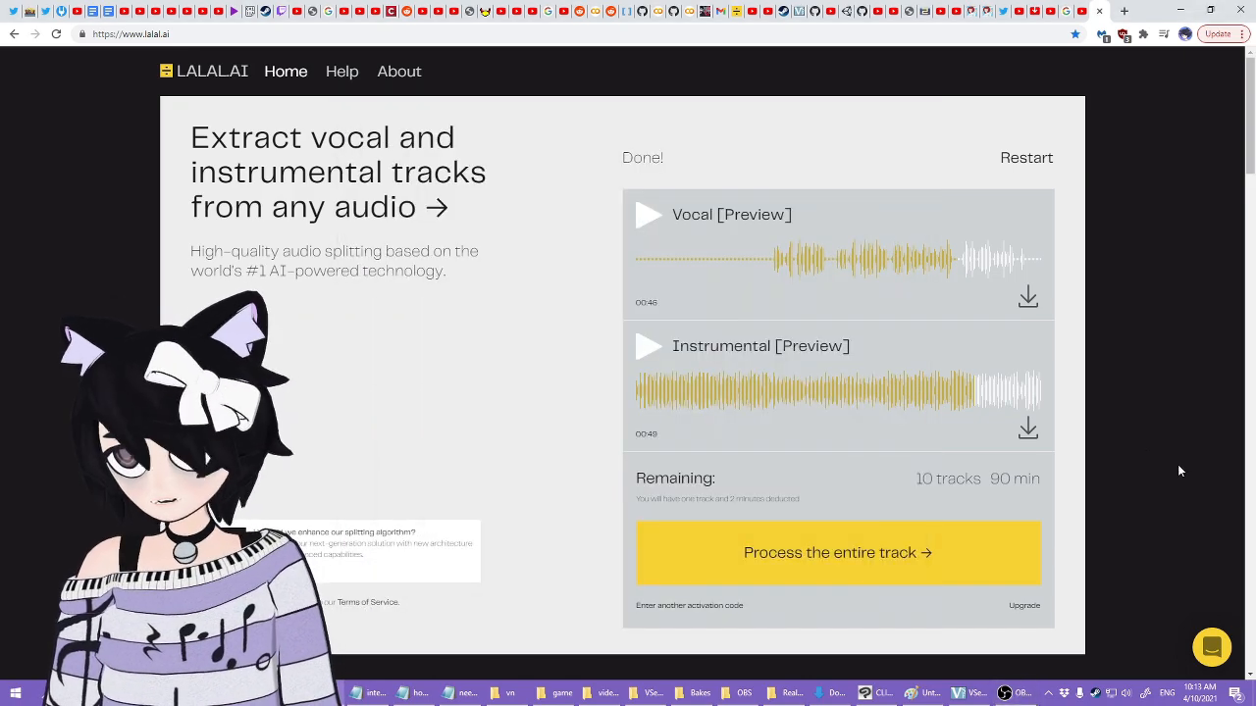
left_click(648, 345)
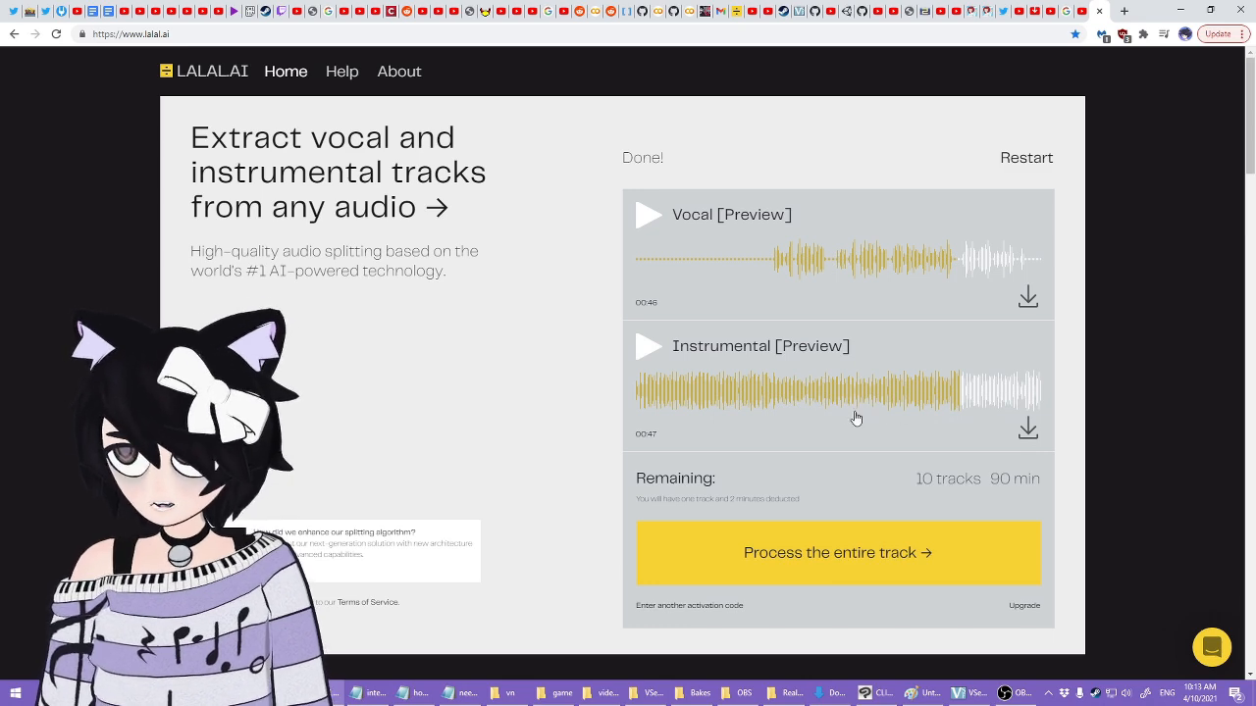
scroll("down", 3)
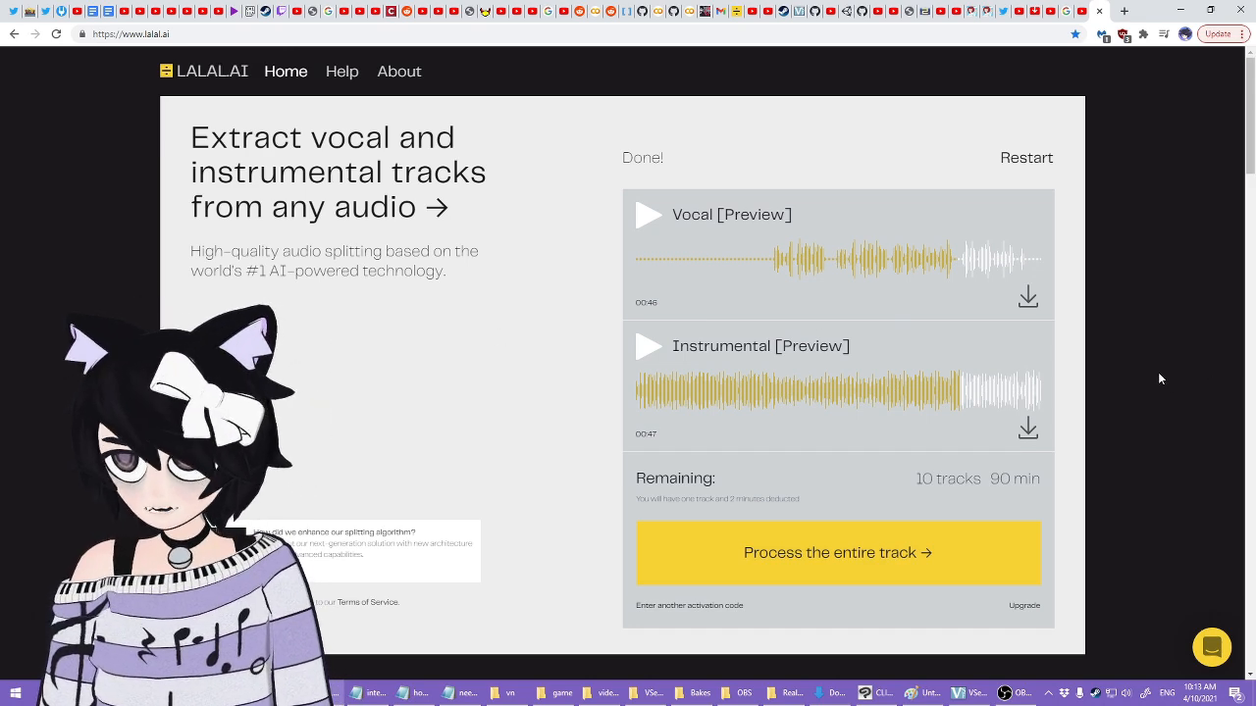
Start processing the entire track into full vocal and instrumental stems
scroll("down", 3)
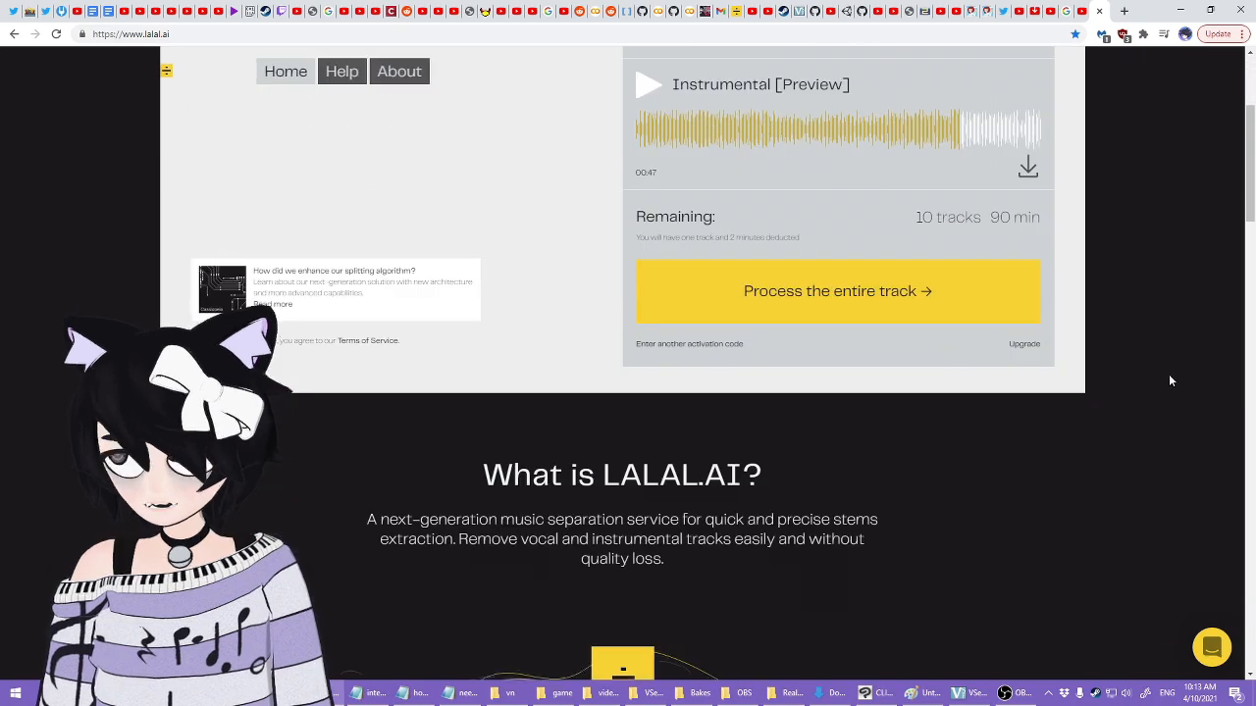
scroll("down", 3)
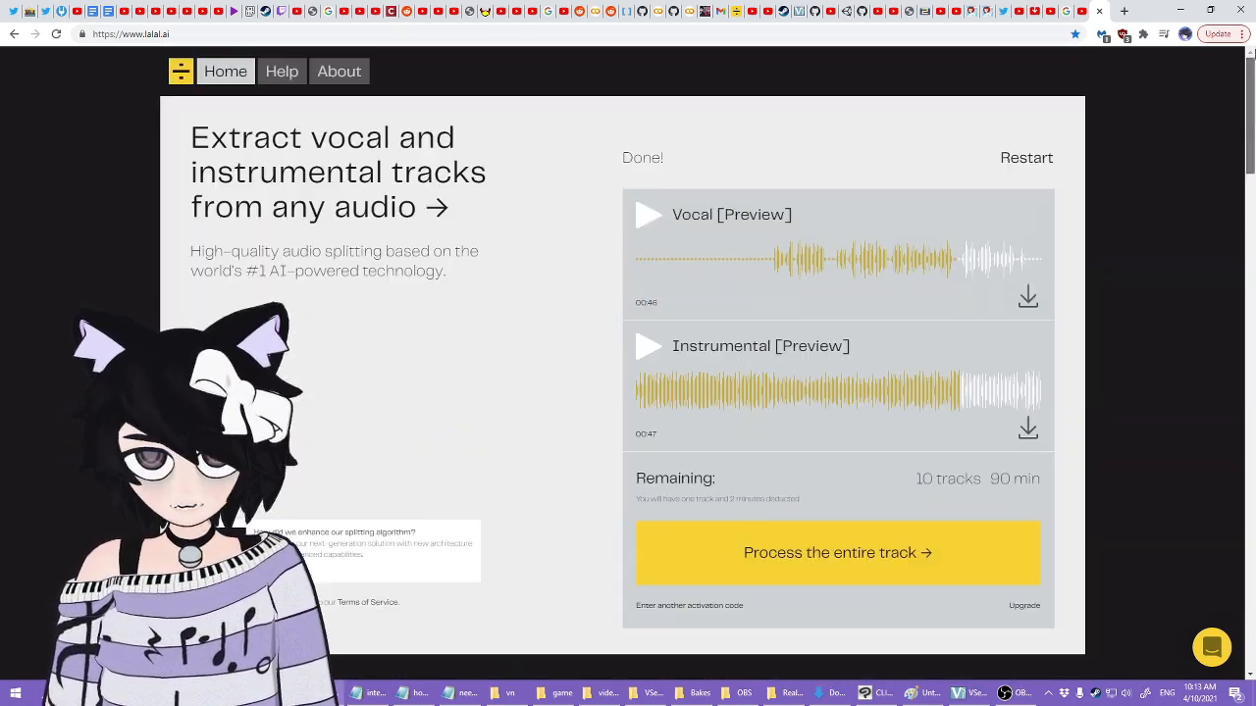
left_click(837, 553)
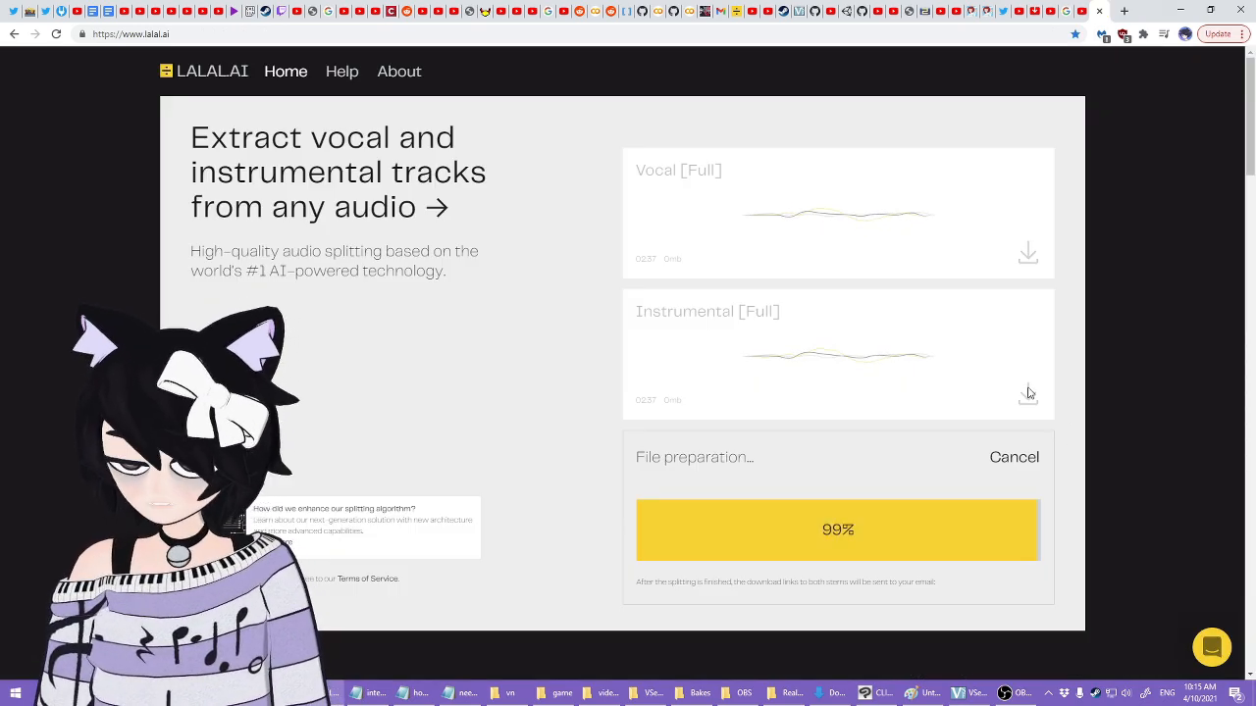
Scroll down to review the 'Choose your package' pricing options
scroll("down", 3)
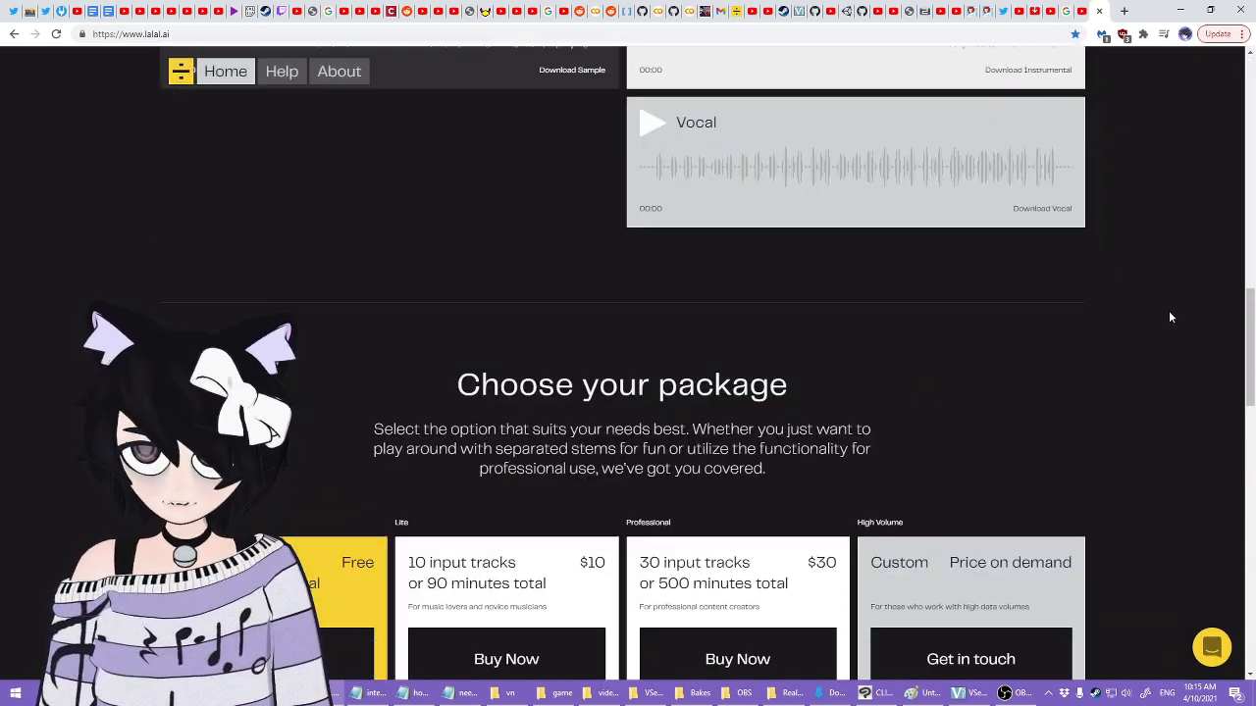
scroll("down", 3)
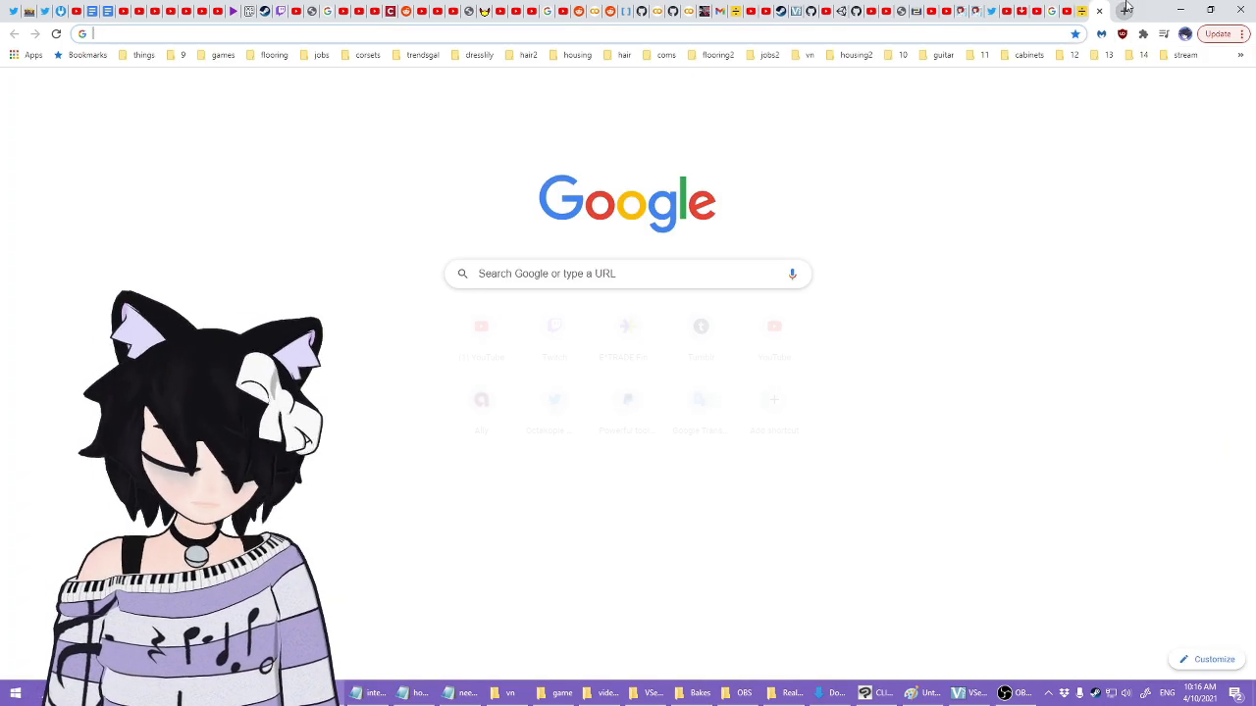
Go to PhonicMind and review its Single, Basic, Pro and Extreme bundle plans
type("phonicmind.com")
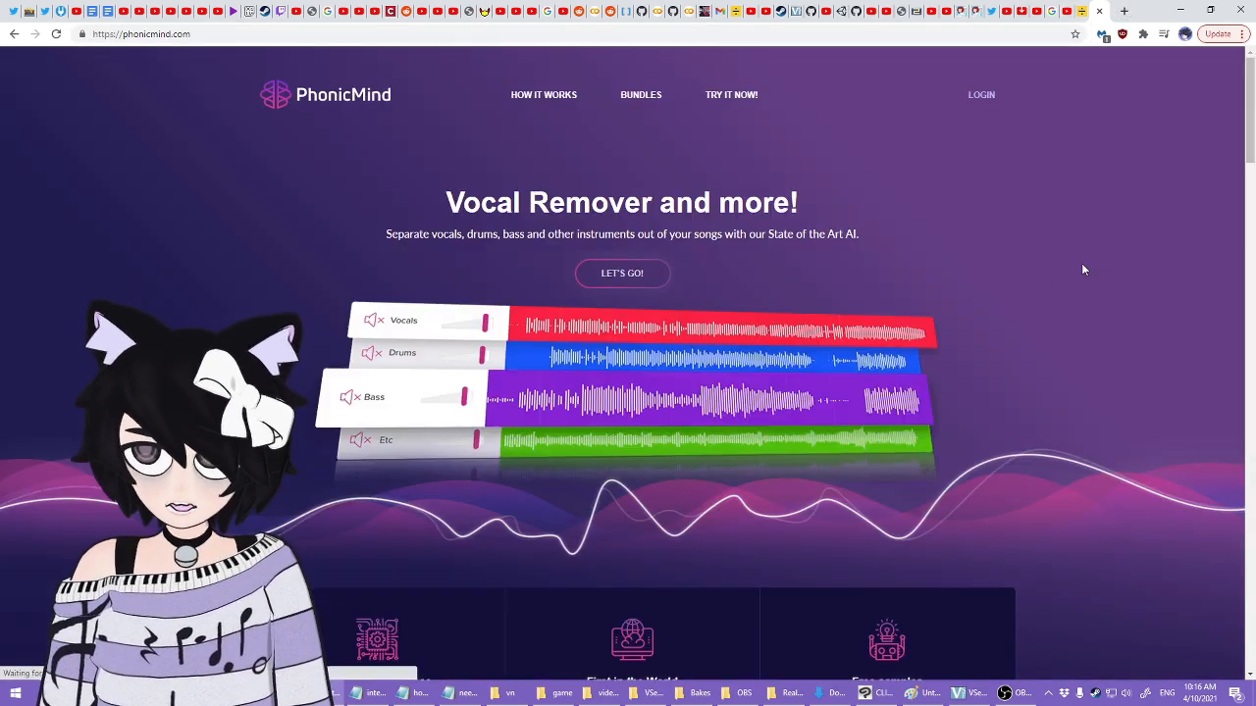
scroll("down", 3)
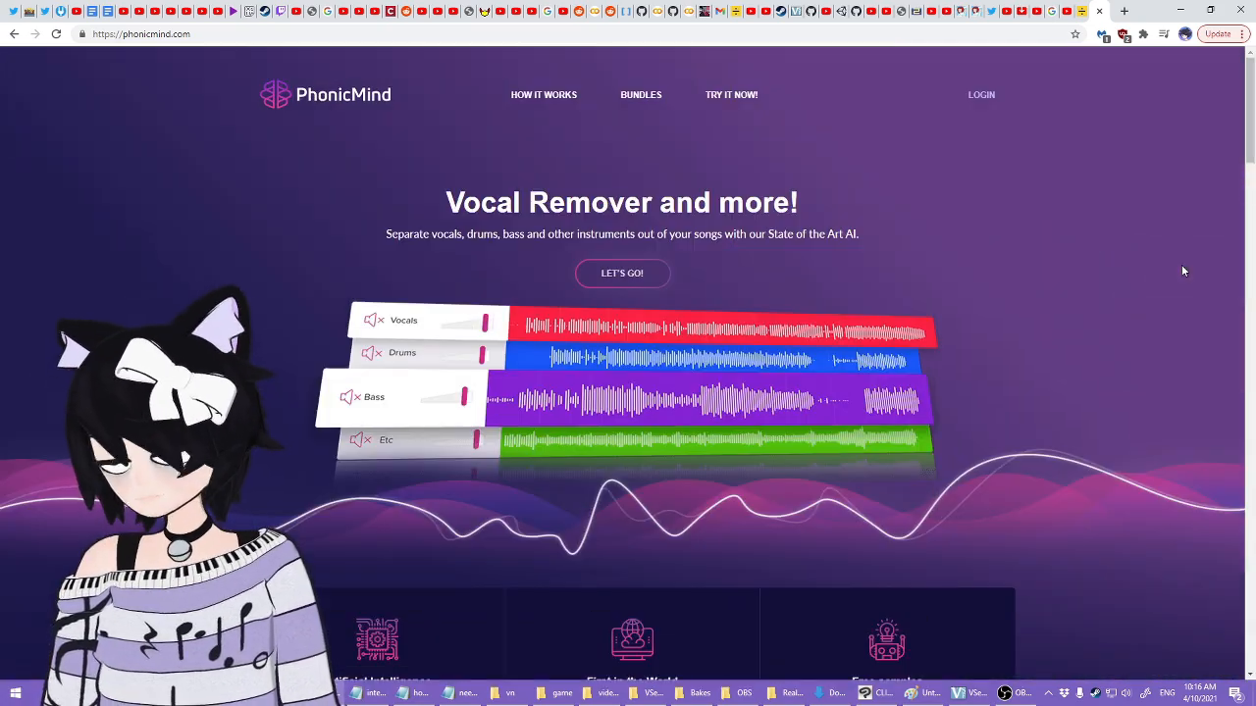
scroll("down", 3)
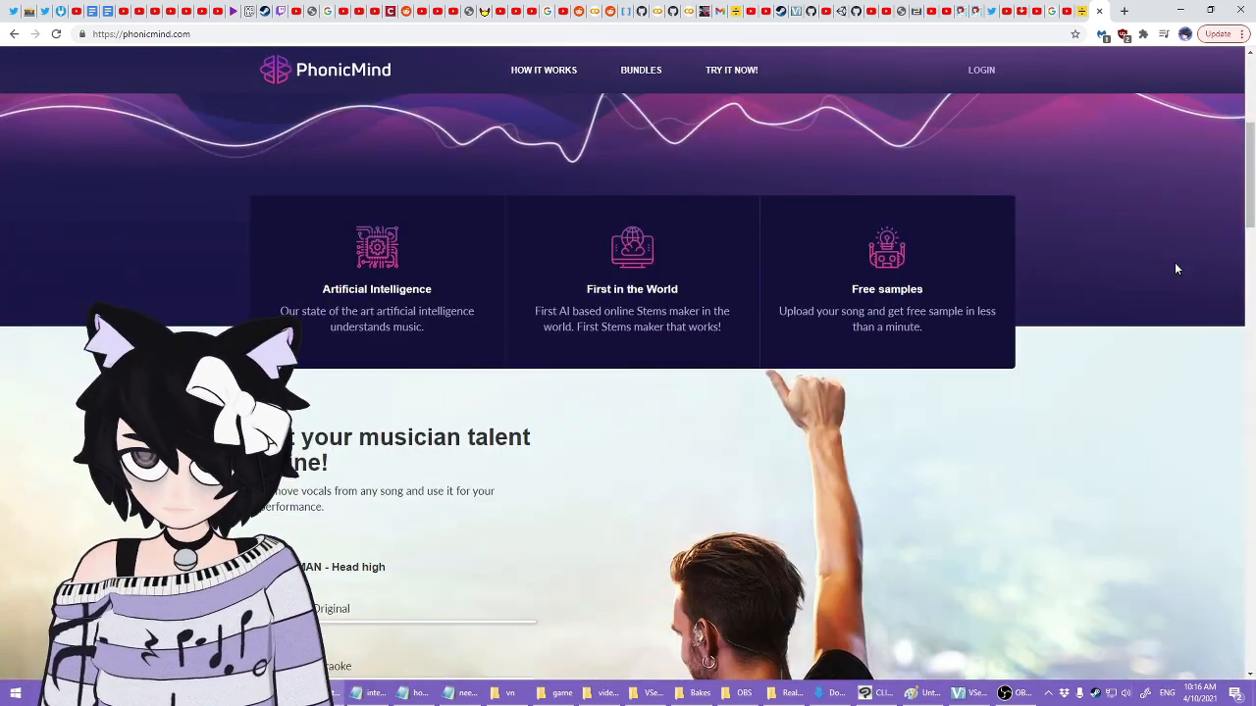
left_click(640, 69)
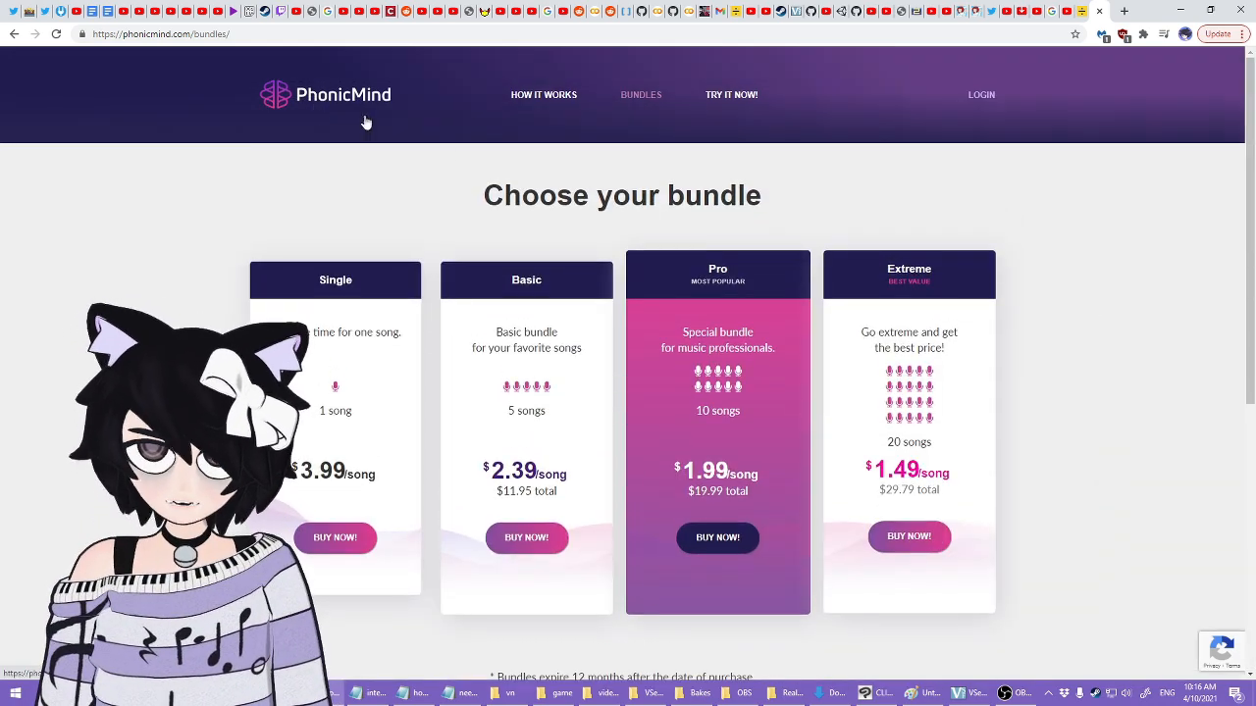
scroll("down", 3)
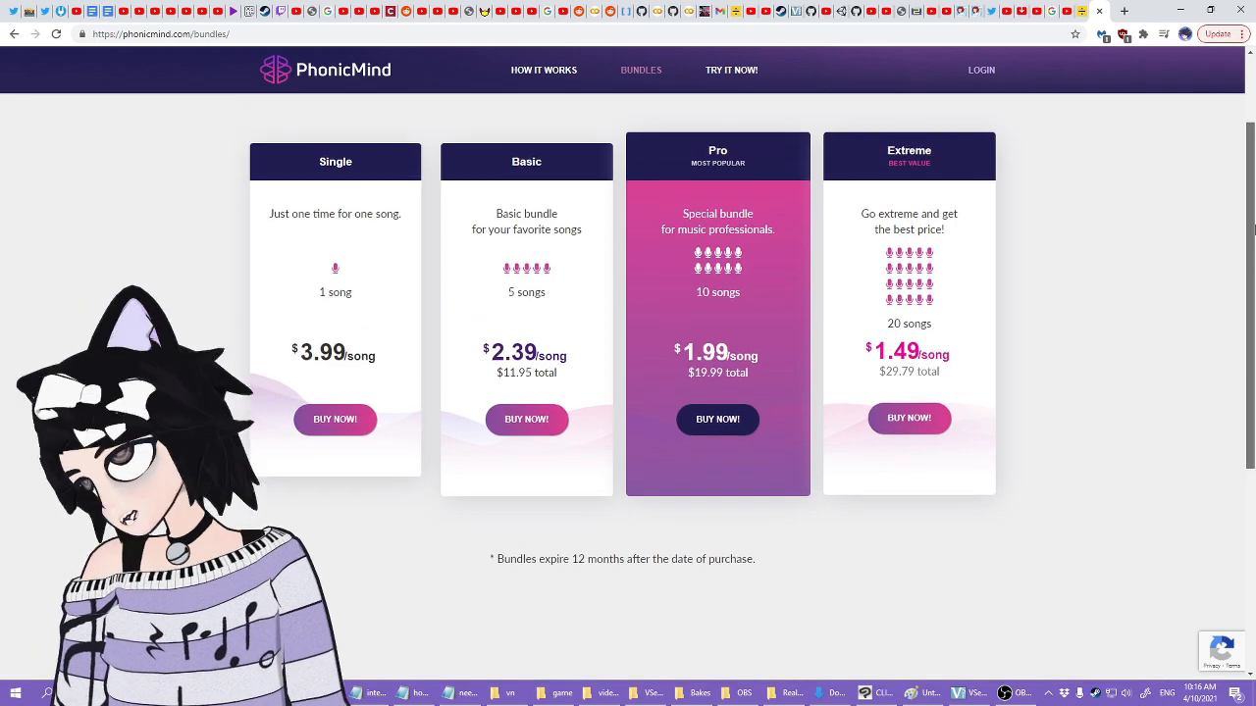
scroll("down", 3)
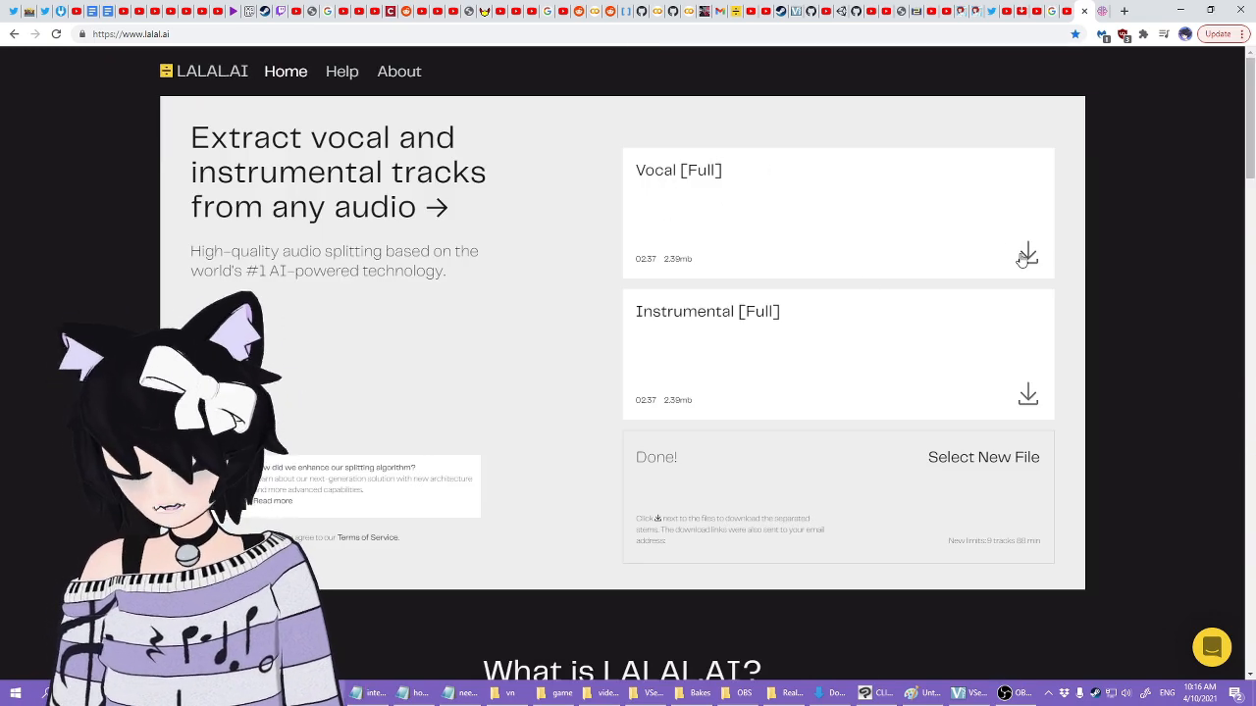
Scroll PhonicMind's bundles page to the 'Try it Now' upload area and bring FL Studio forward
scroll("down", 3)
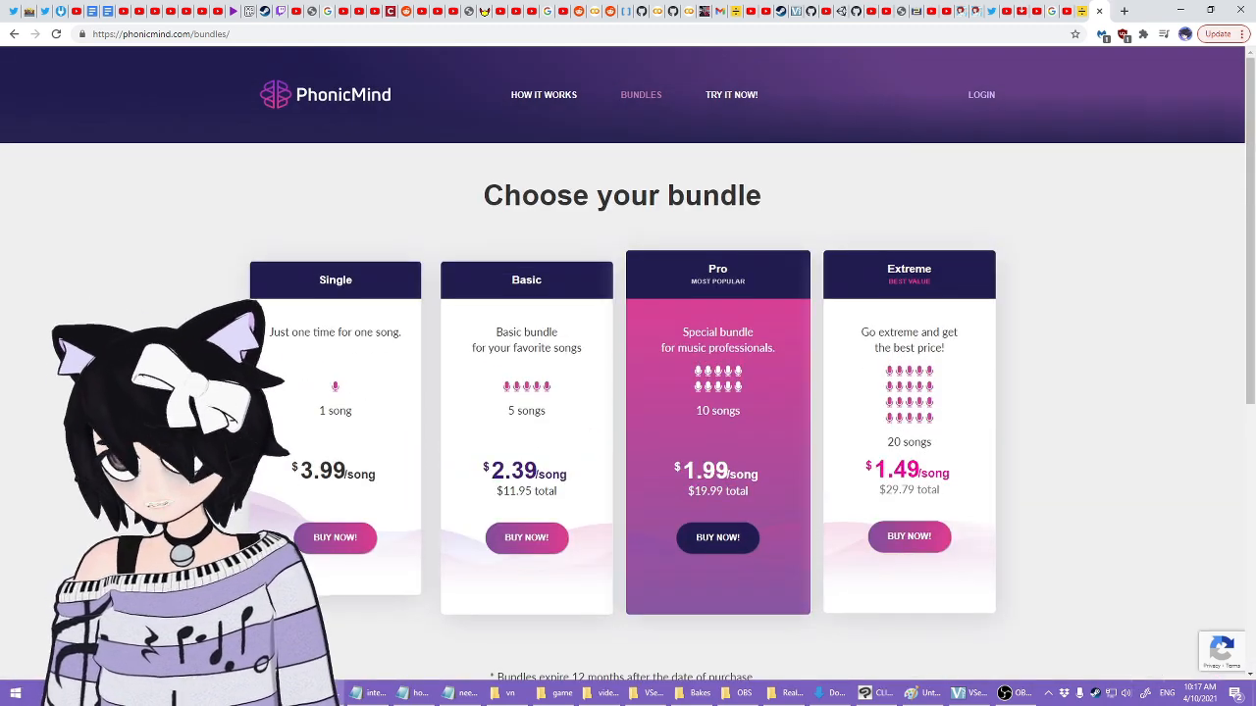
scroll("down", 3)
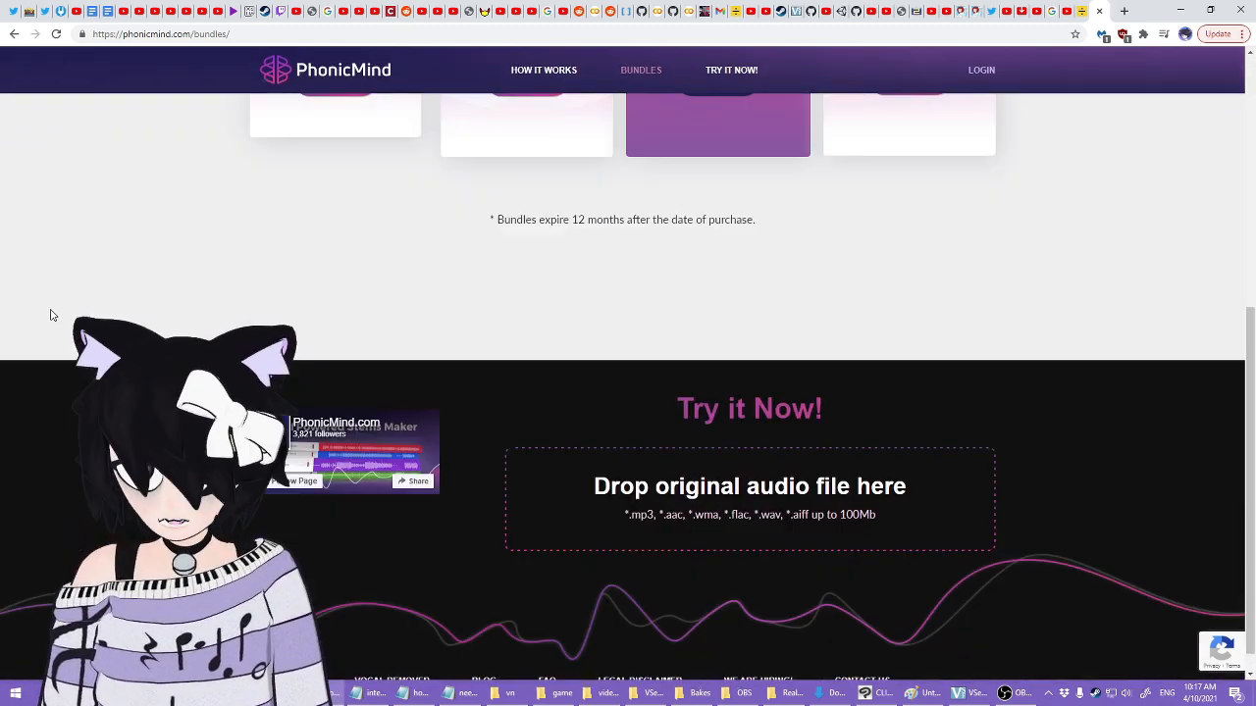
left_click(1018, 694)
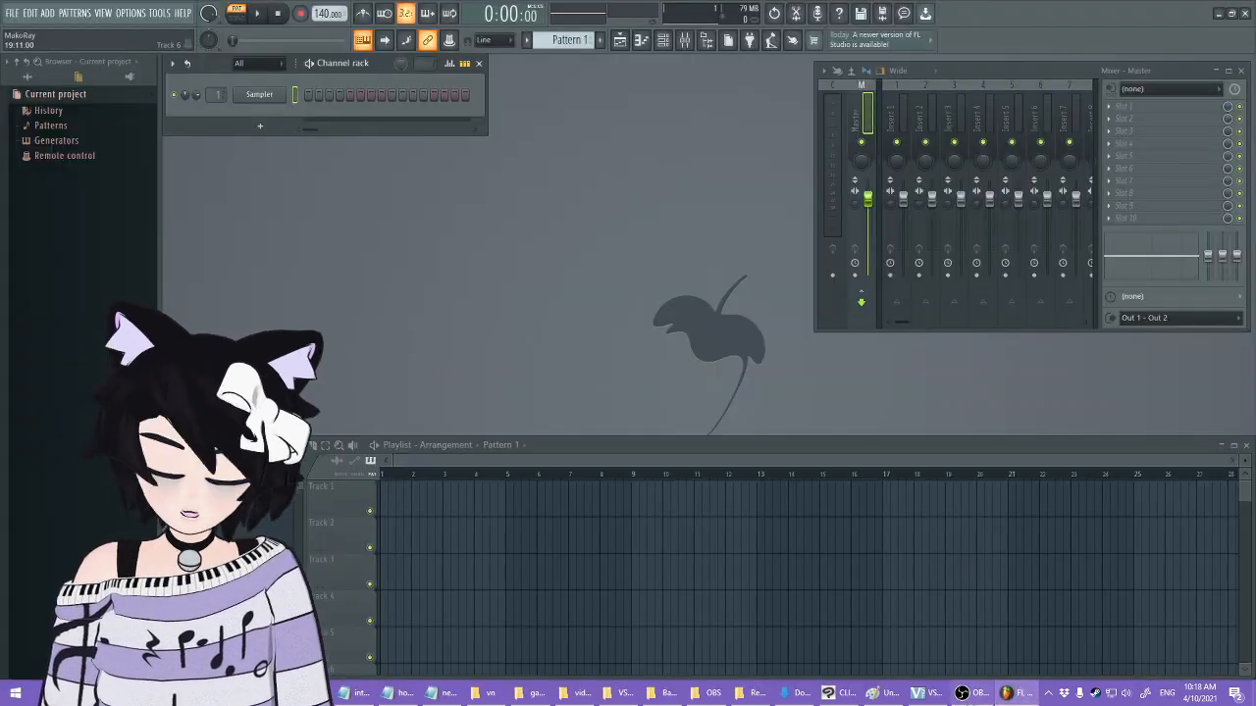
Click the taskbar to start bringing the vocal and accompaniment stems into FL Studio
left_click(797, 694)
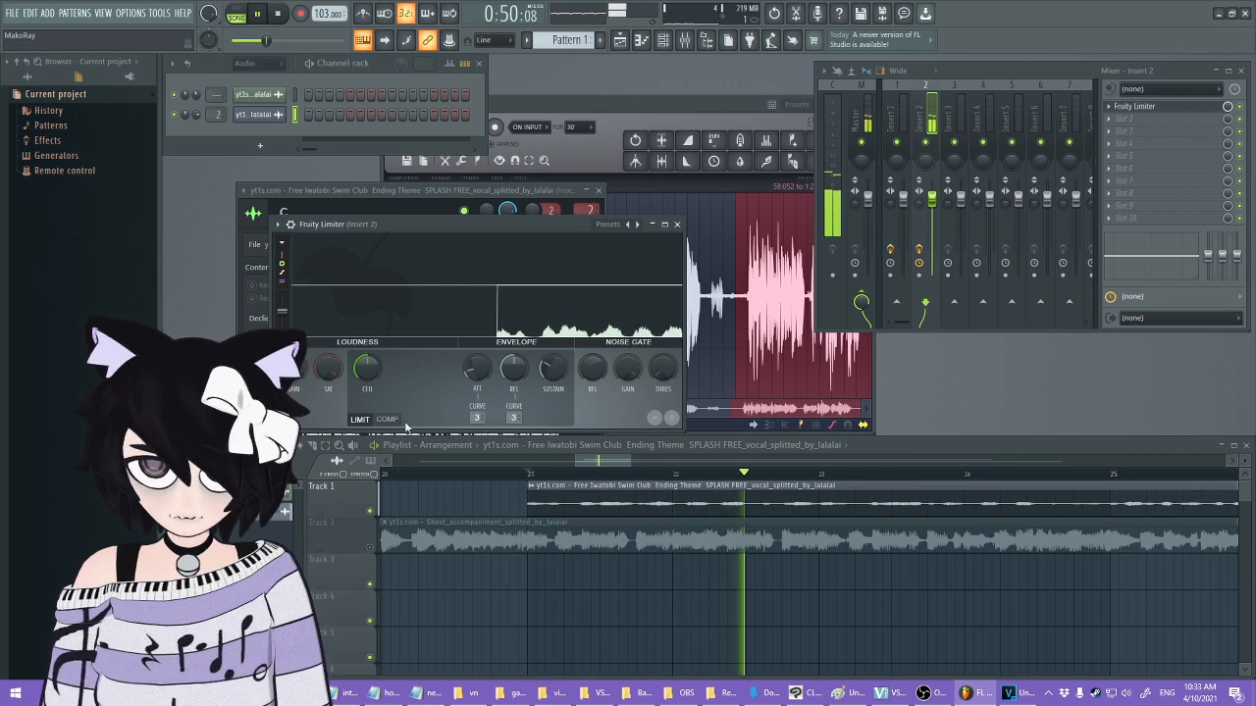
Switch Fruity Limiter on Insert 2 to COMP mode and lower its threshold
left_click(386, 419)
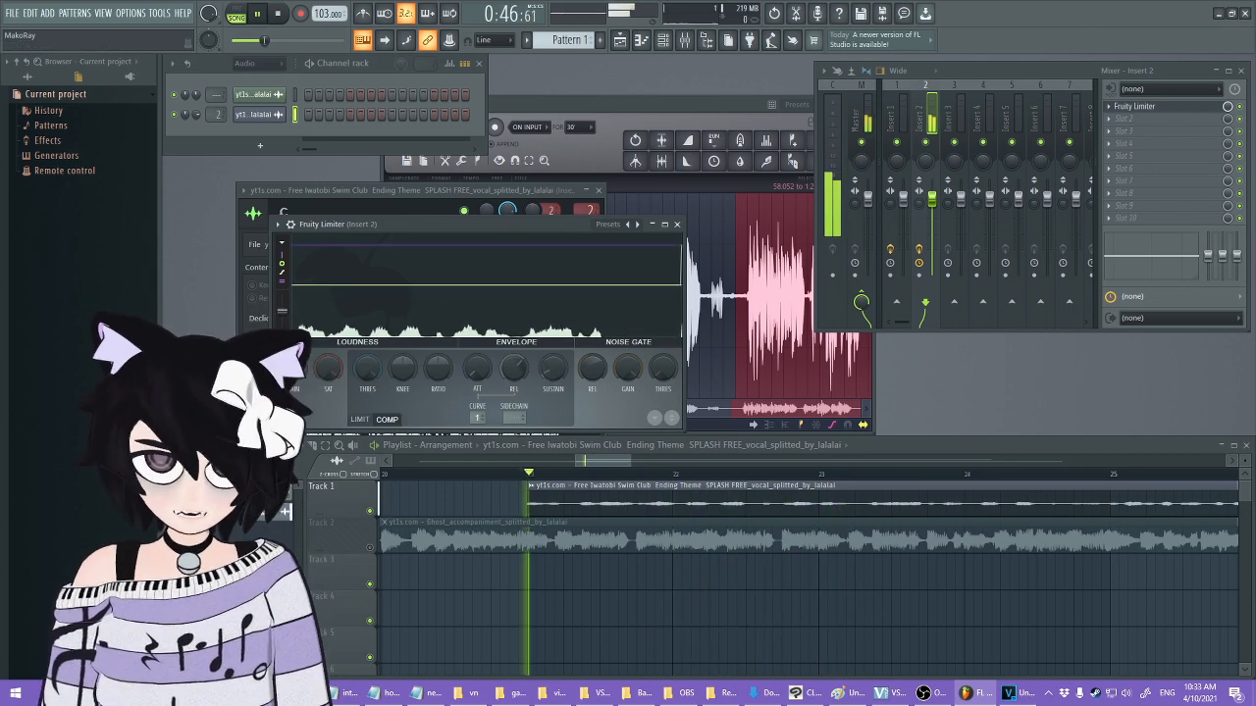
left_click_drag(366, 368, 366, 353)
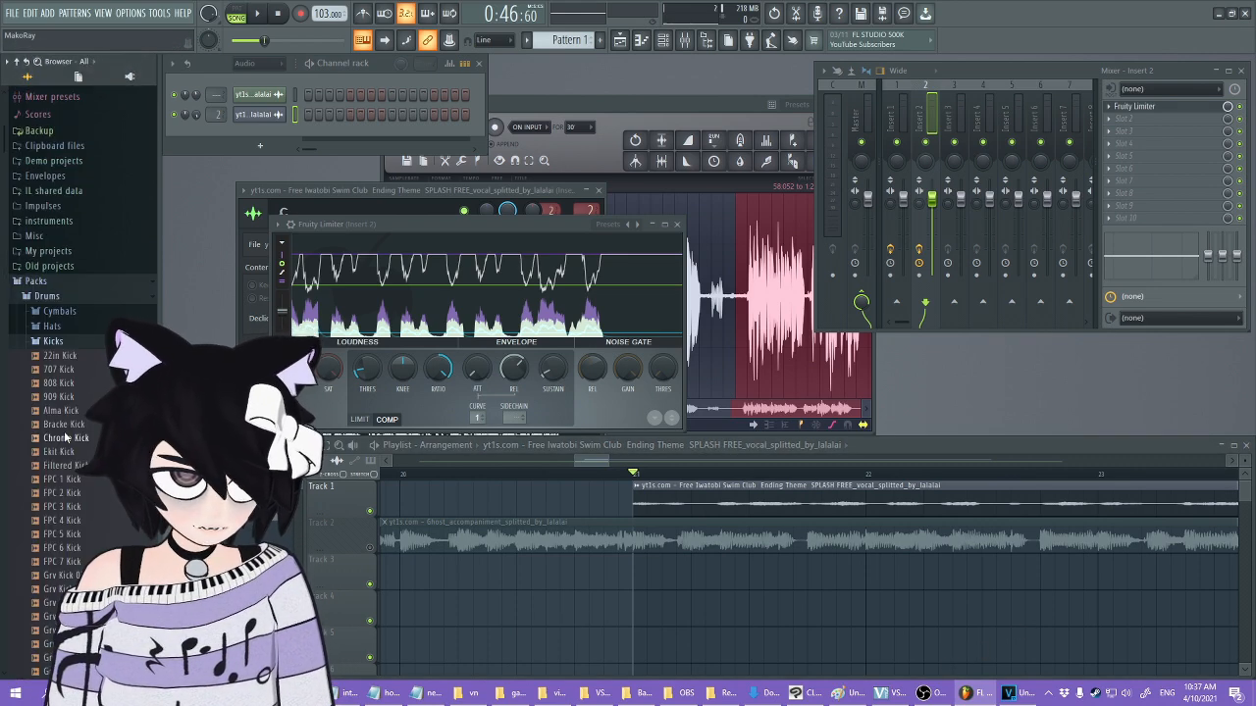
Scroll through the drum pack's kick samples in the Browser
scroll("down", 3)
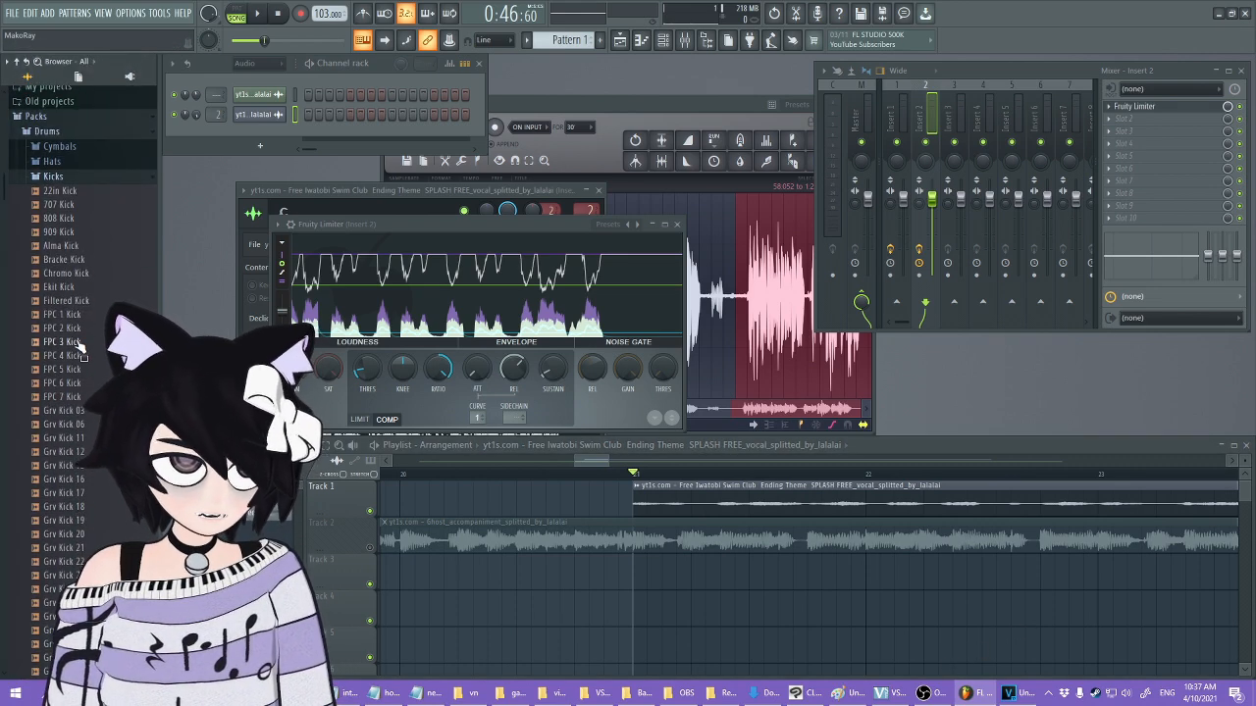
scroll("down", 3)
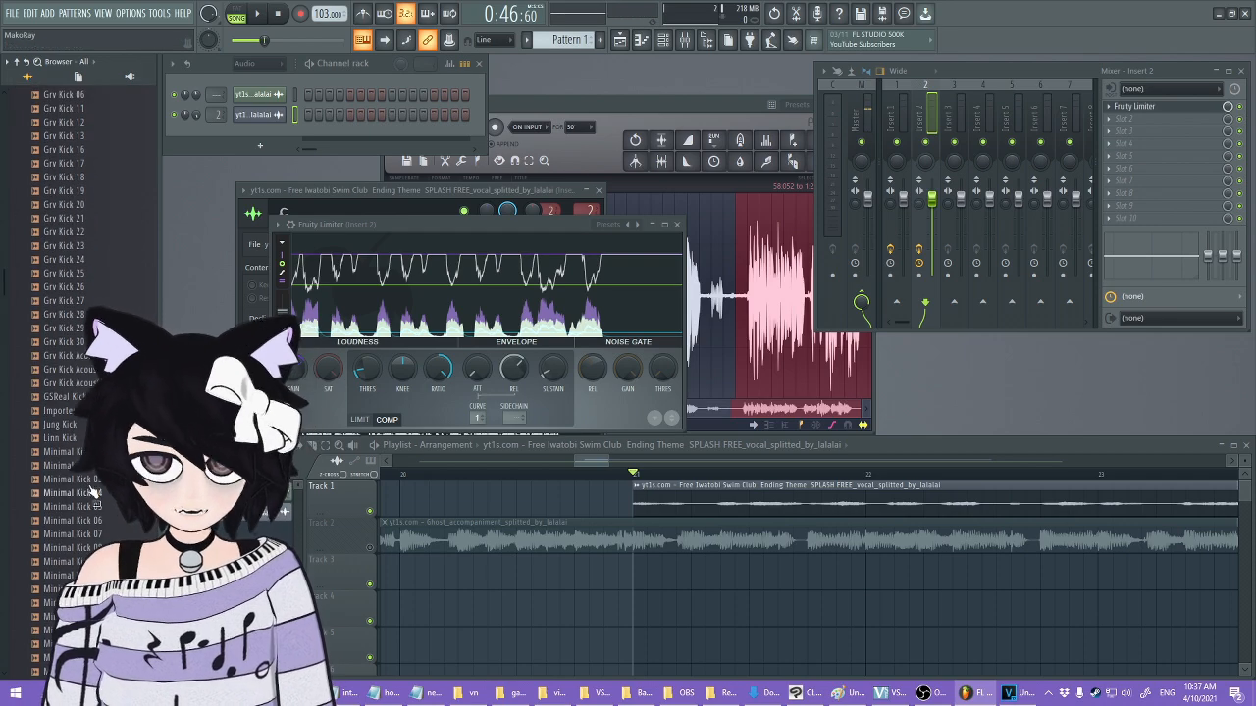
scroll("down", 3)
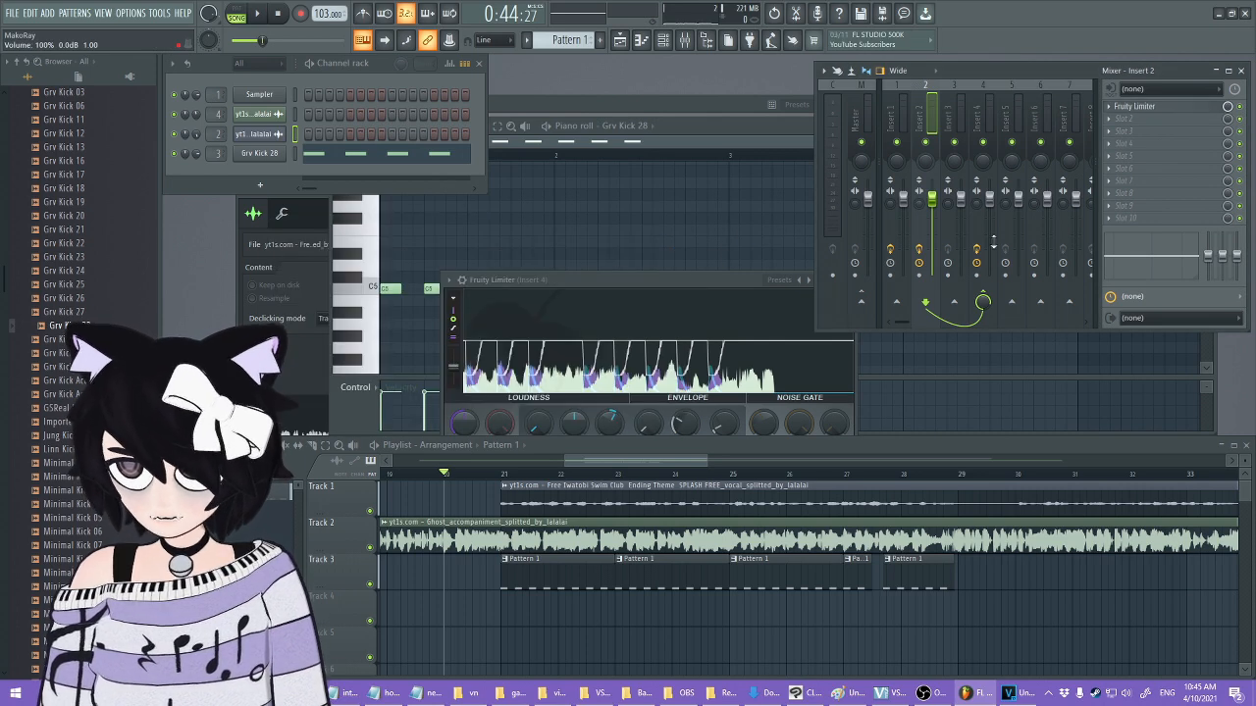
Select the Grv Kick 28 insert in the mixer and scroll across to its limiter
left_click(984, 301)
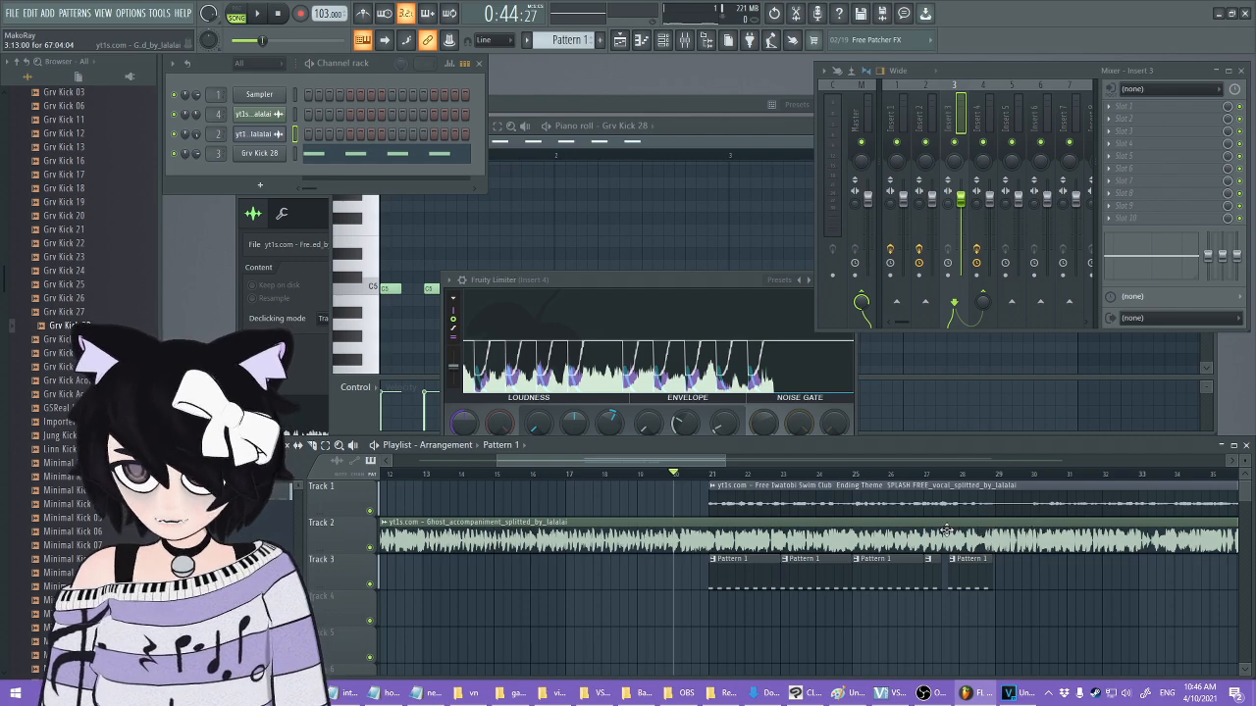
scroll("right", 3)
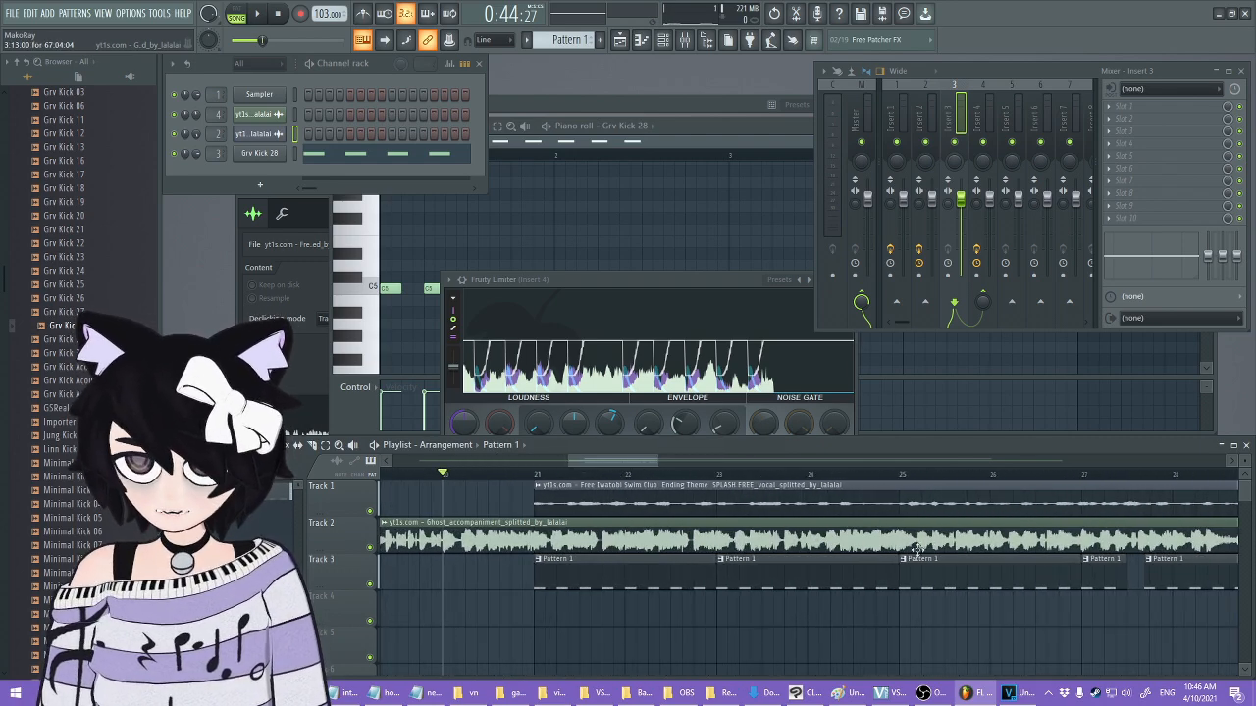